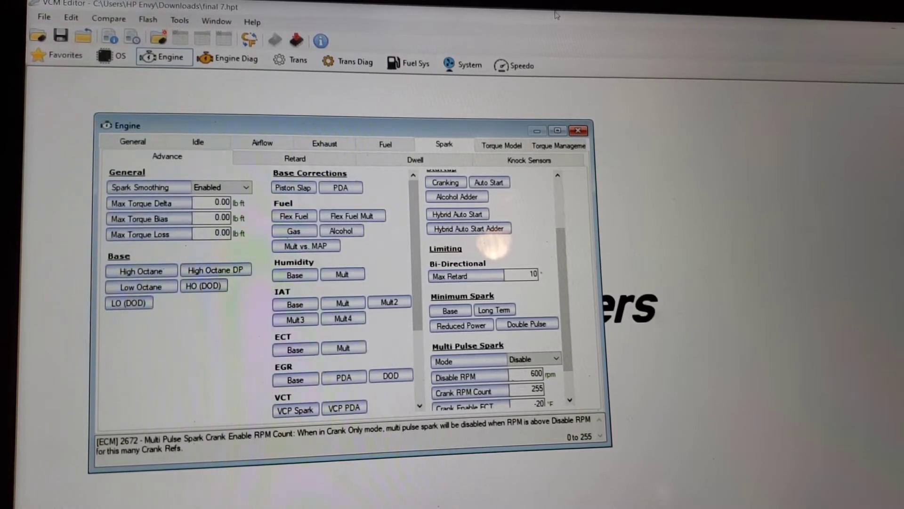
pyautogui.moveTo(608, 213)
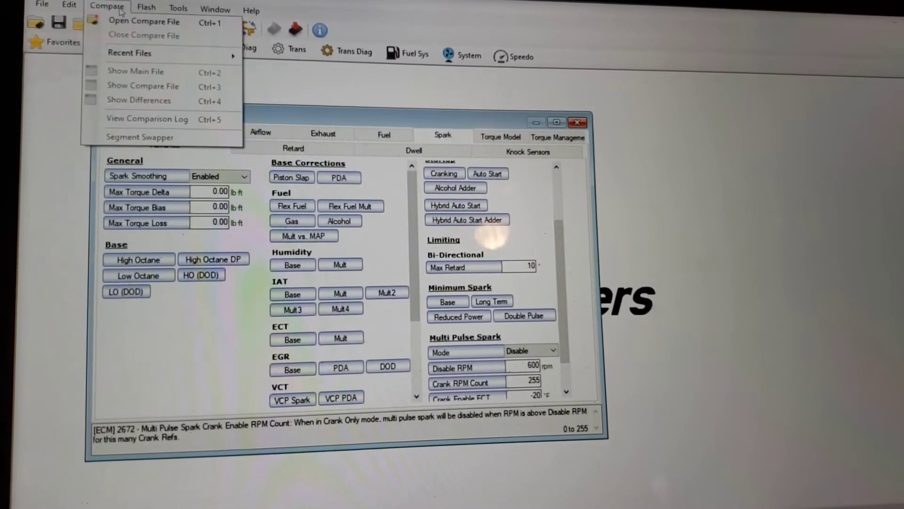
# - Pick Camaro Base Tune 1 from the file list as the comparison tune
pyautogui.click(144, 21)
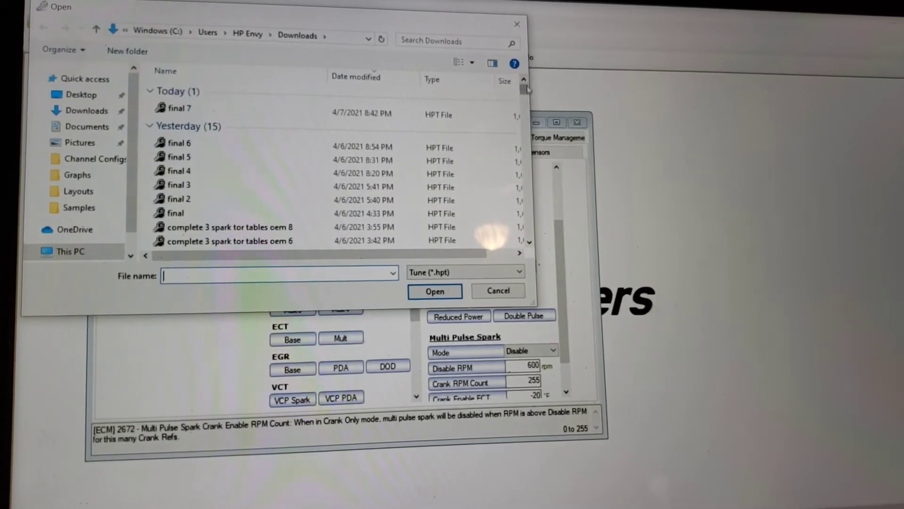
pyautogui.scroll(-3)
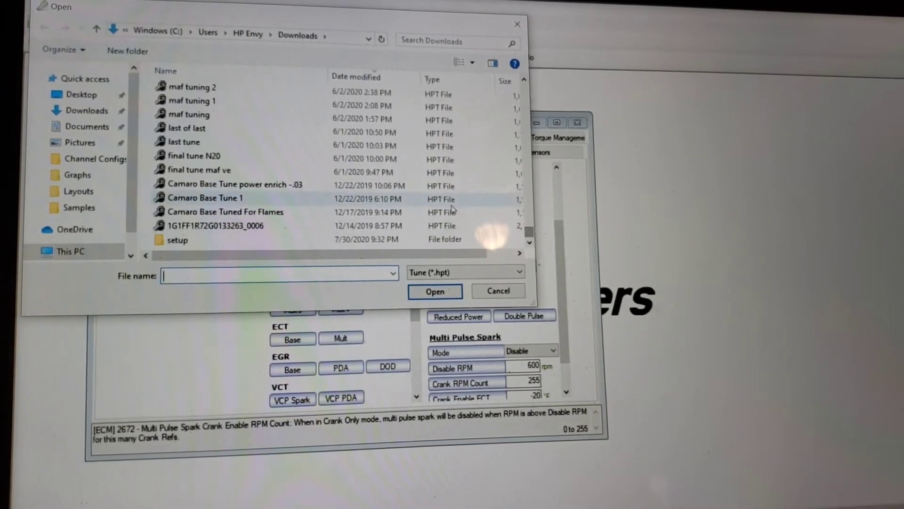
pyautogui.click(205, 198)
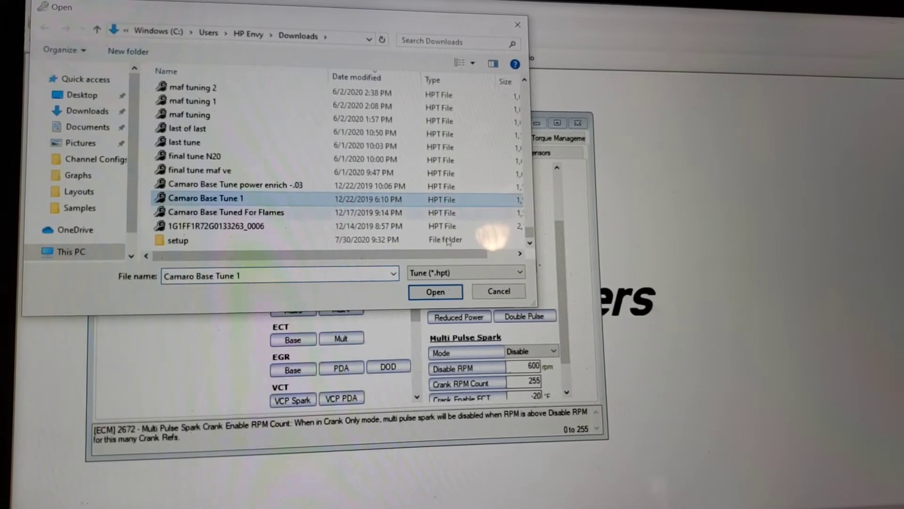
pyautogui.click(435, 291)
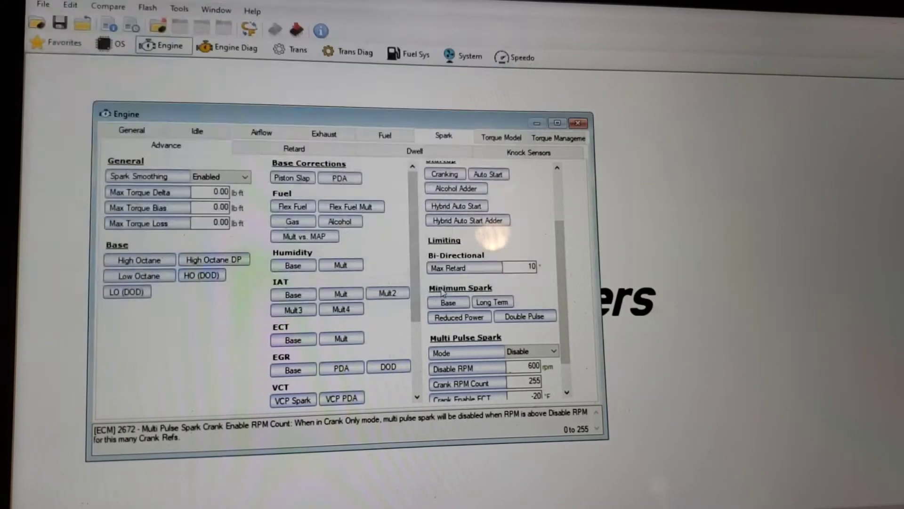
# - Show the Flex Fuel settings and keep the fuel sensor type as Sensor
pyautogui.scroll(3)
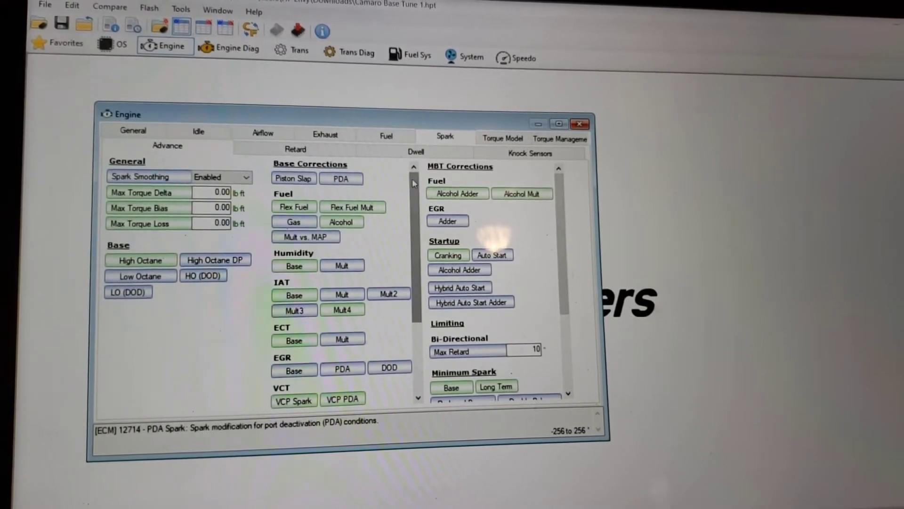
pyautogui.click(386, 135)
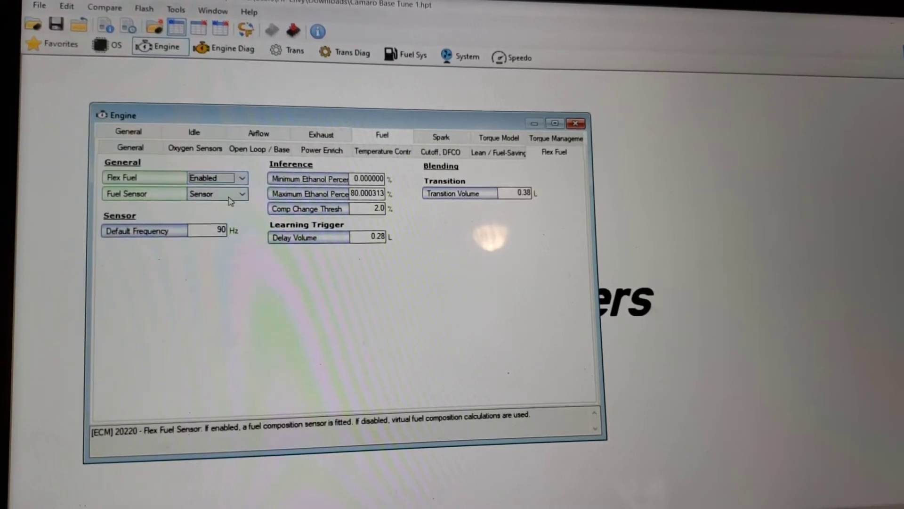
pyautogui.click(240, 193)
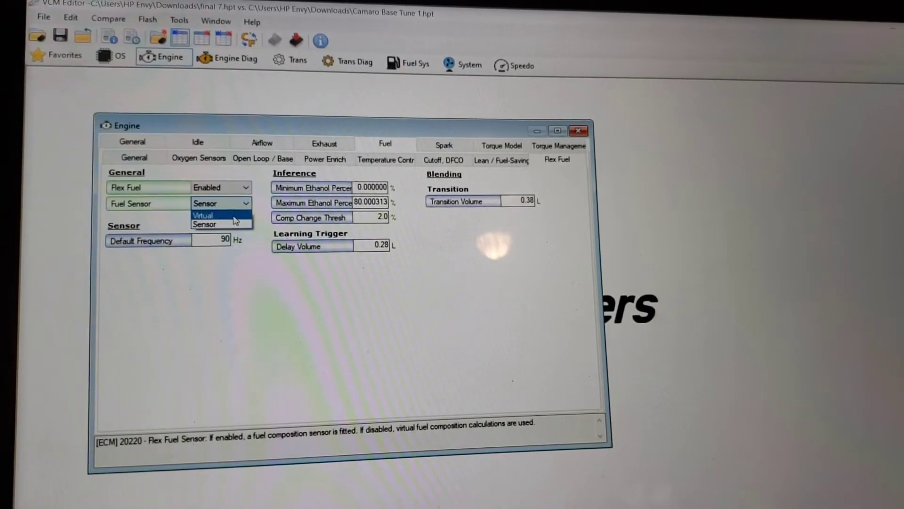
pyautogui.click(203, 223)
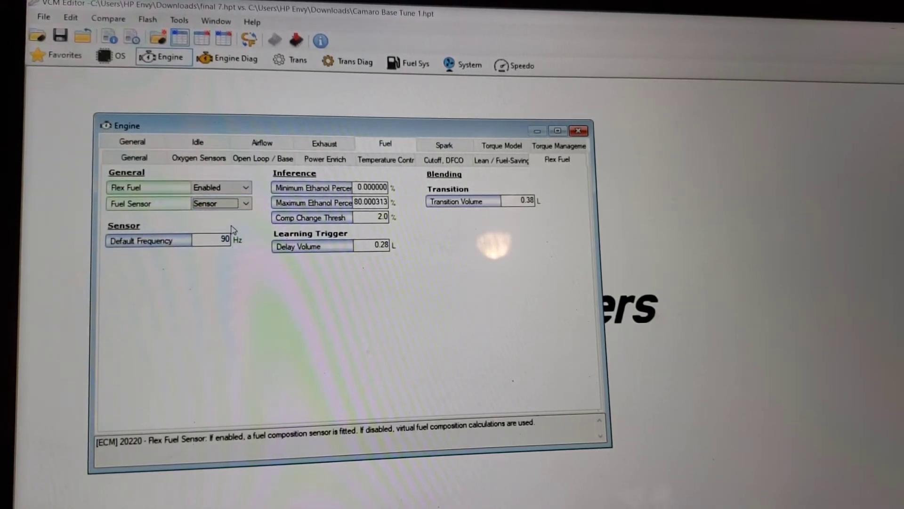
pyautogui.moveTo(251, 230)
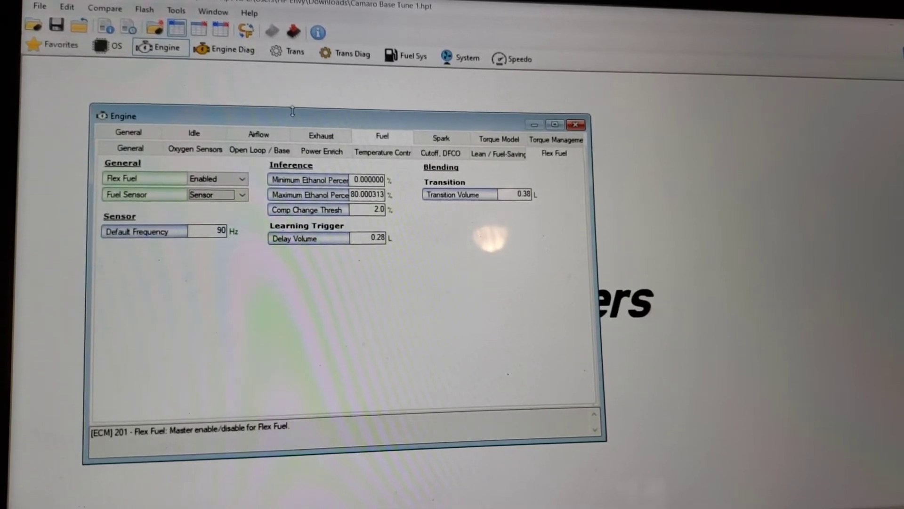
# - Open the Stoich AFR table from Fuel > General, showing about 14.108 throughout
pyautogui.click(129, 148)
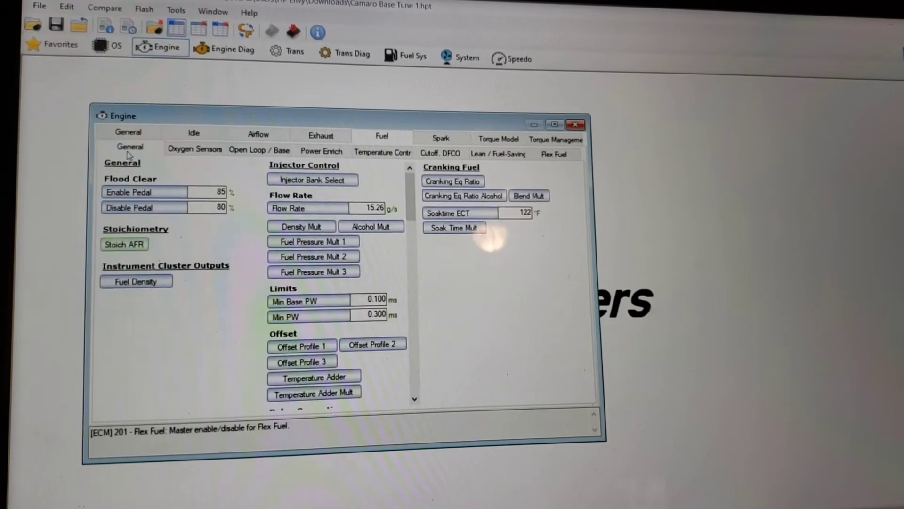
pyautogui.click(124, 244)
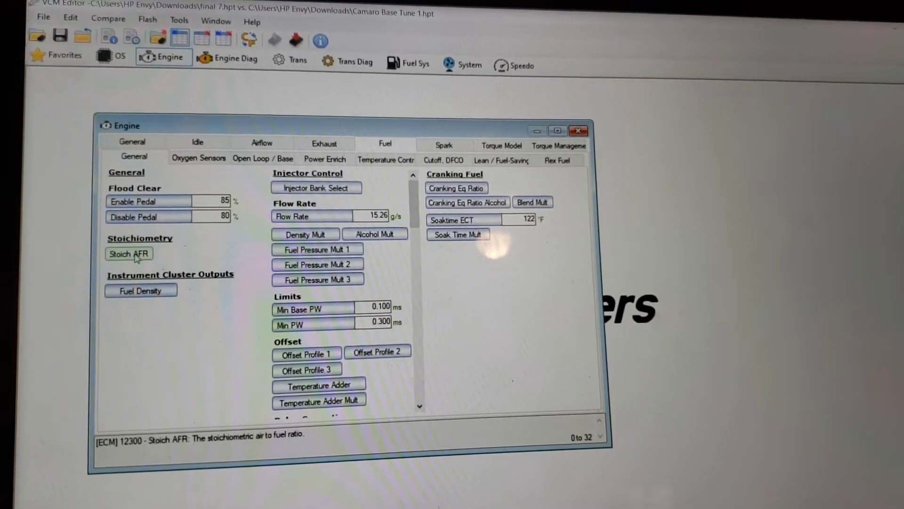
pyautogui.click(129, 254)
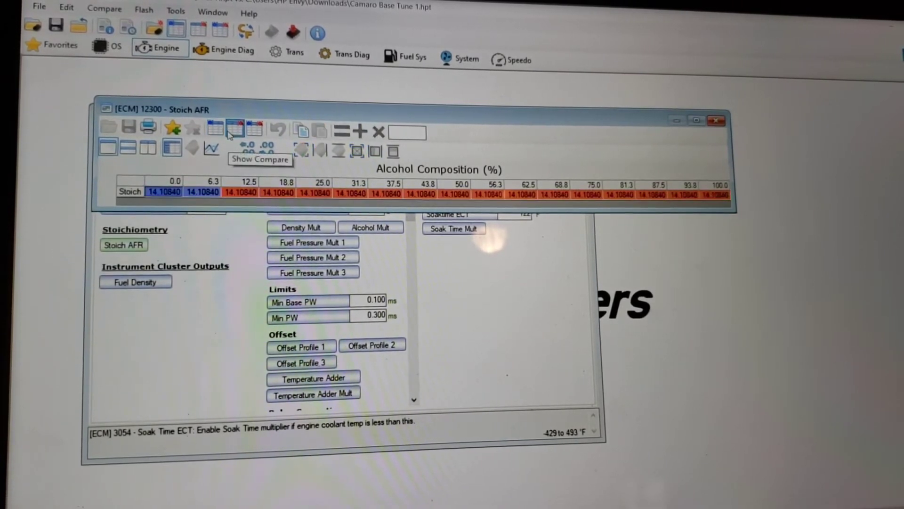
pyautogui.moveTo(234, 208)
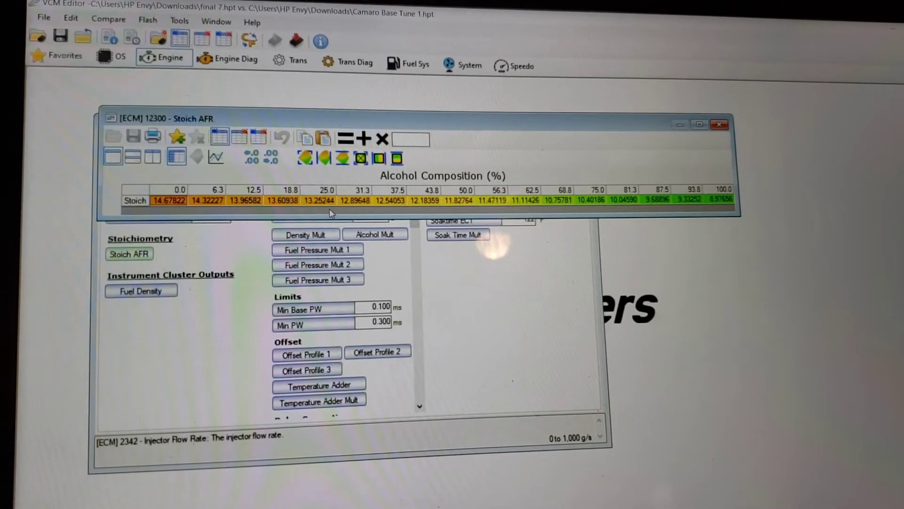
pyautogui.moveTo(352, 211)
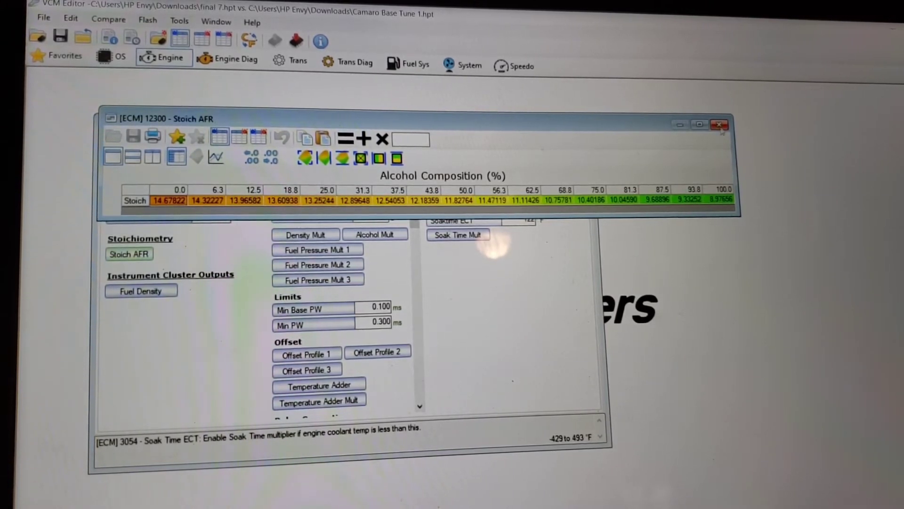
# - Close the Stoich AFR table and return to the Flex Fuel settings
pyautogui.click(719, 125)
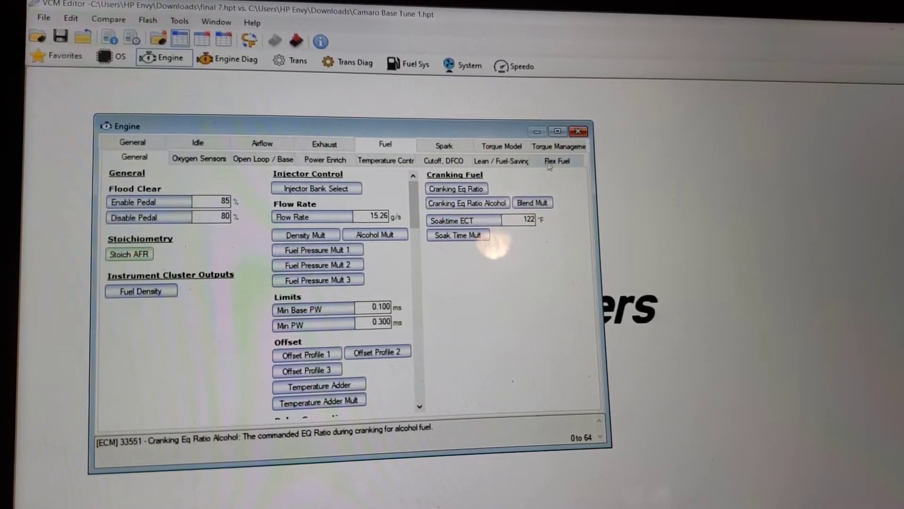
pyautogui.click(558, 162)
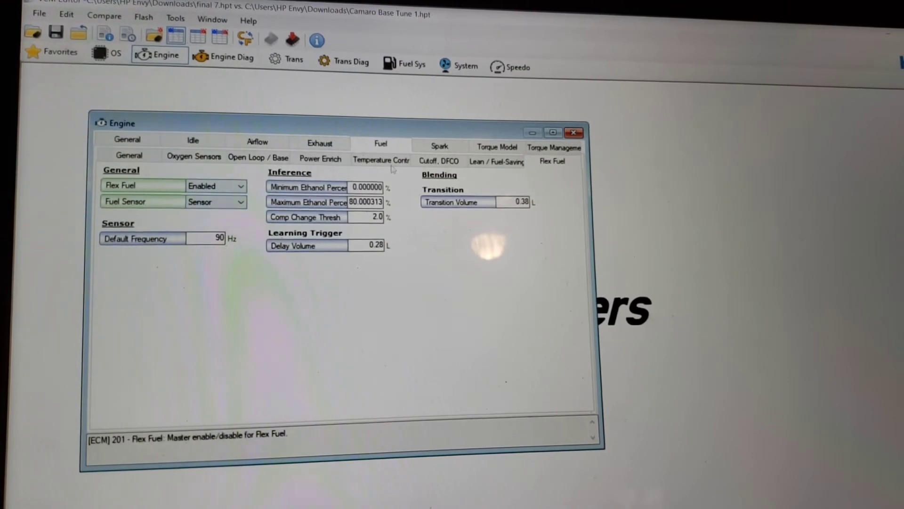
pyautogui.click(309, 187)
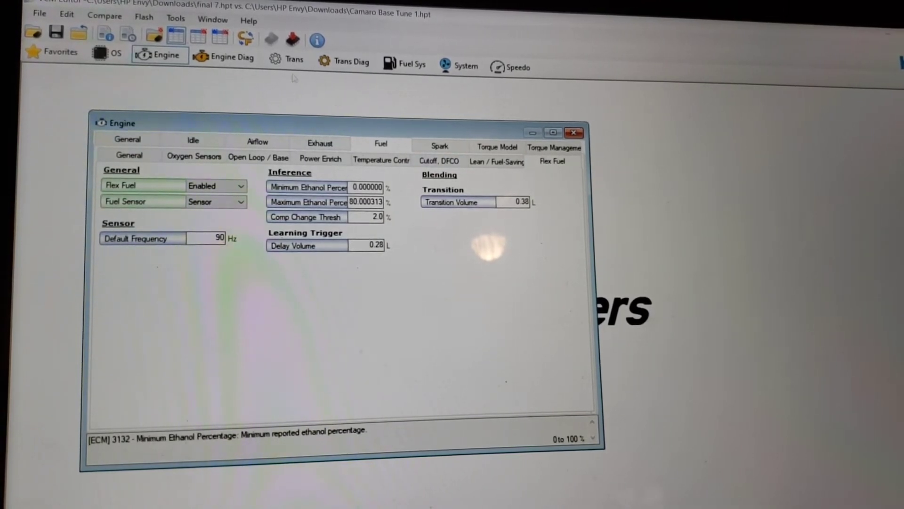
pyautogui.moveTo(225, 57)
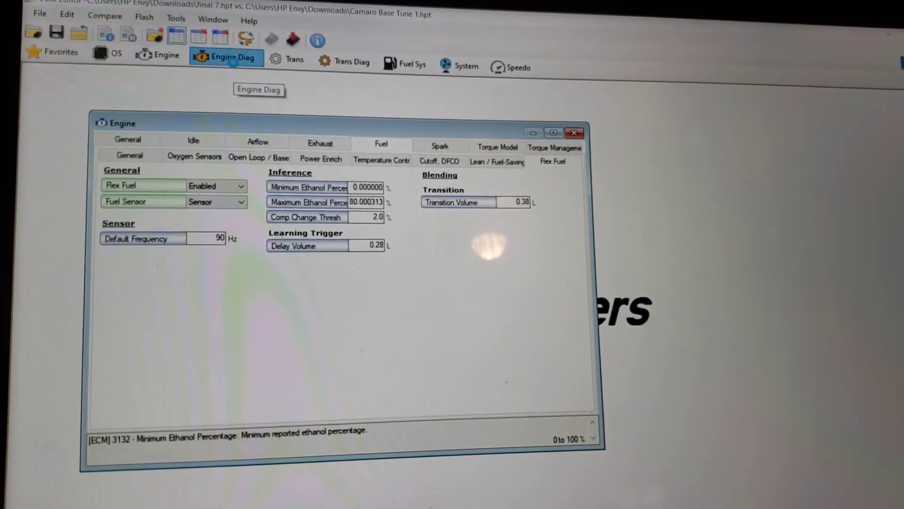
# - Open Engine Diag and review General, Airflow and Pressure, ending on the DTC list
pyautogui.click(227, 57)
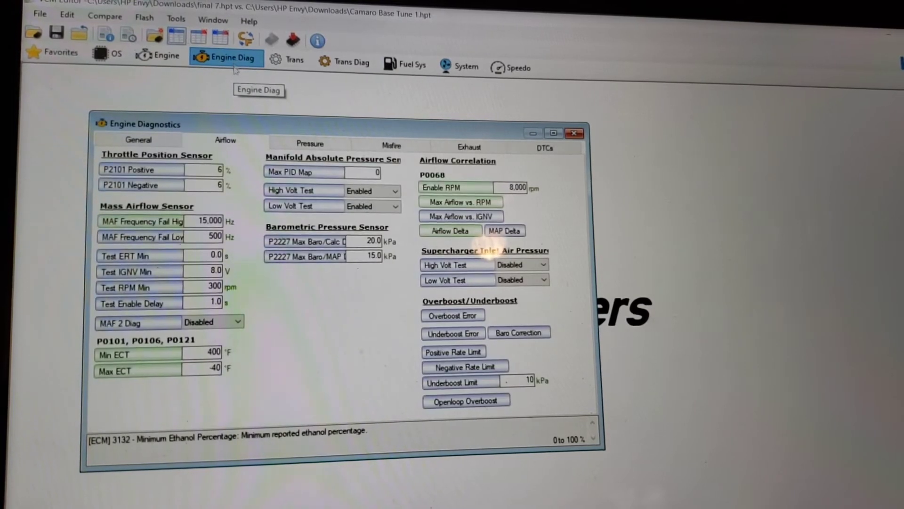
pyautogui.moveTo(237, 153)
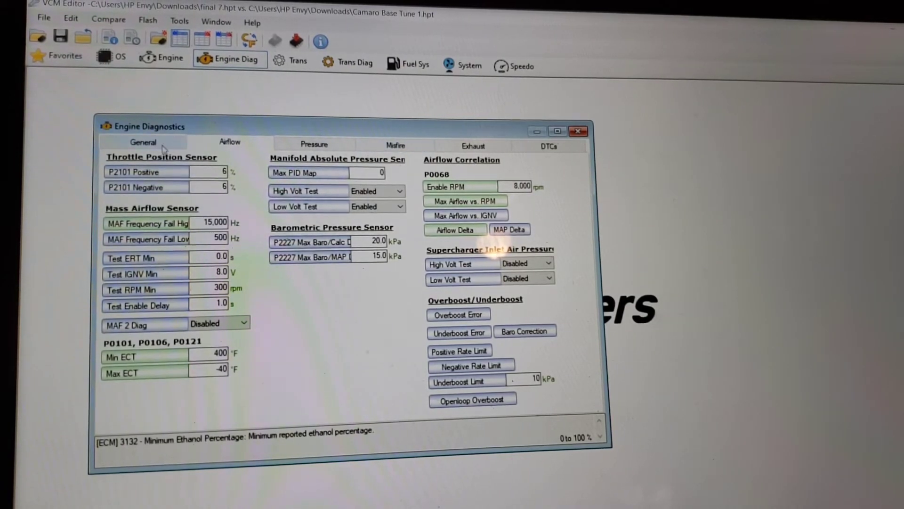
pyautogui.click(142, 142)
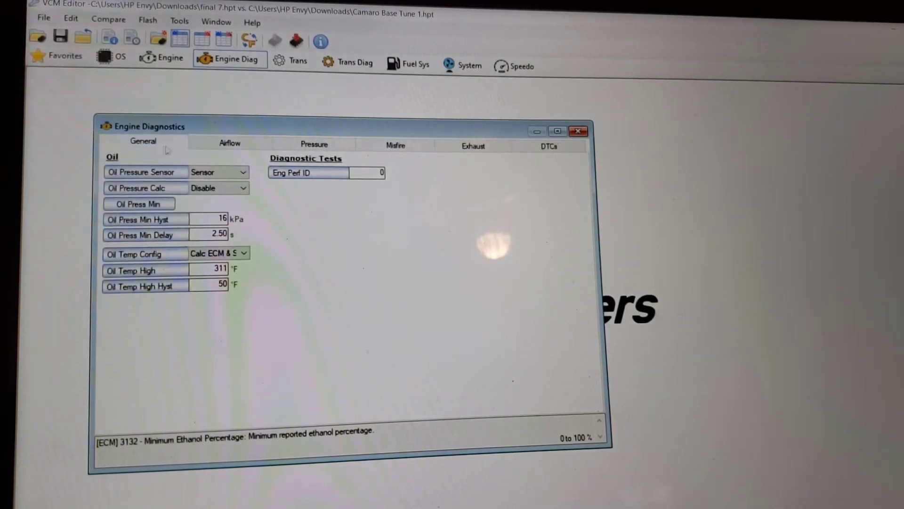
pyautogui.click(230, 142)
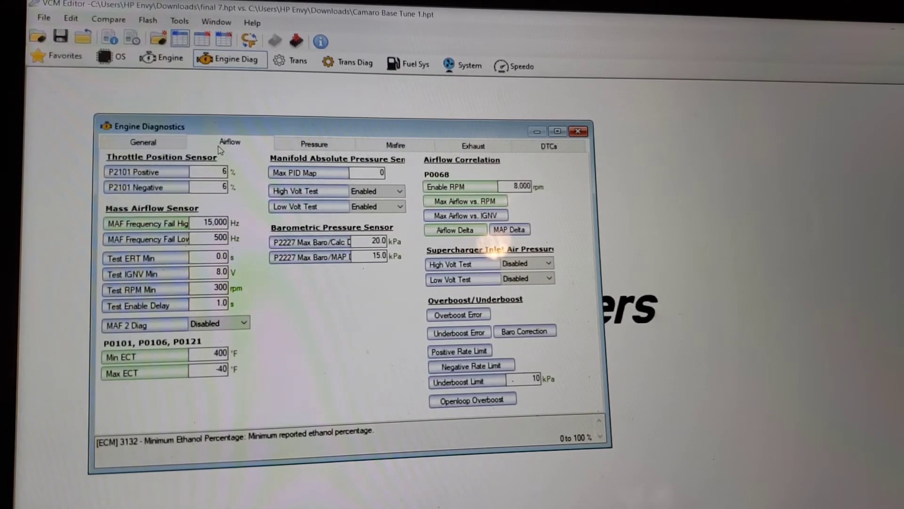
pyautogui.click(314, 144)
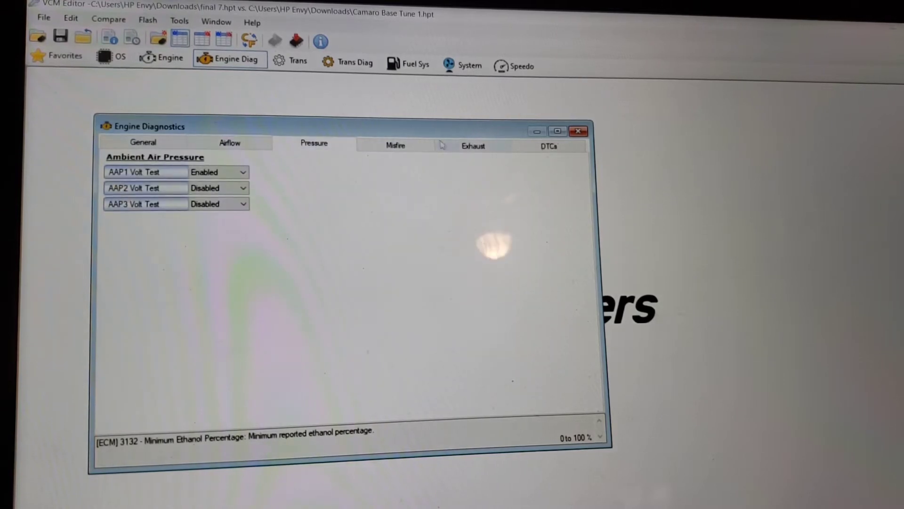
pyautogui.click(548, 145)
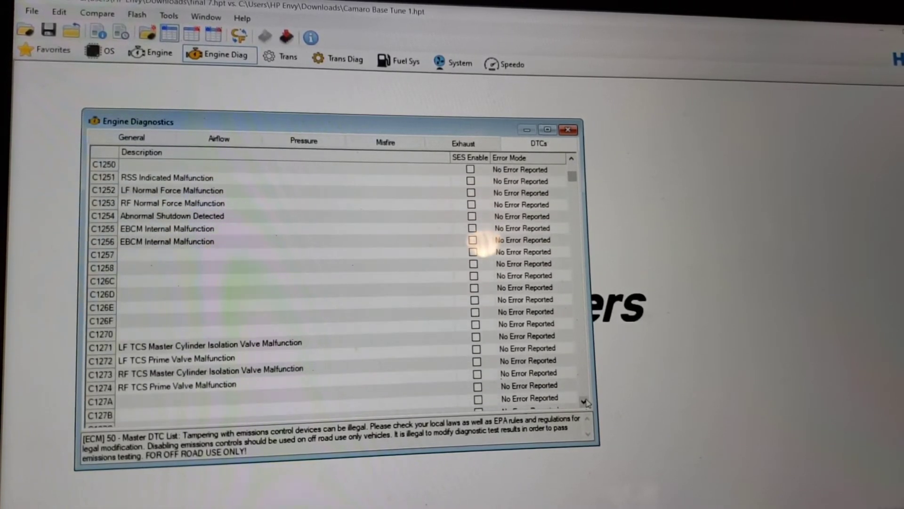
pyautogui.scroll(-3)
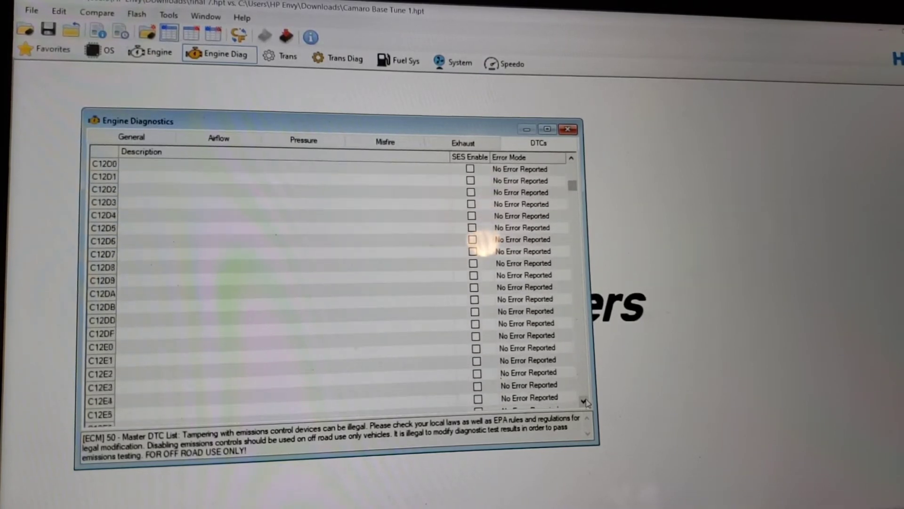
pyautogui.scroll(-3)
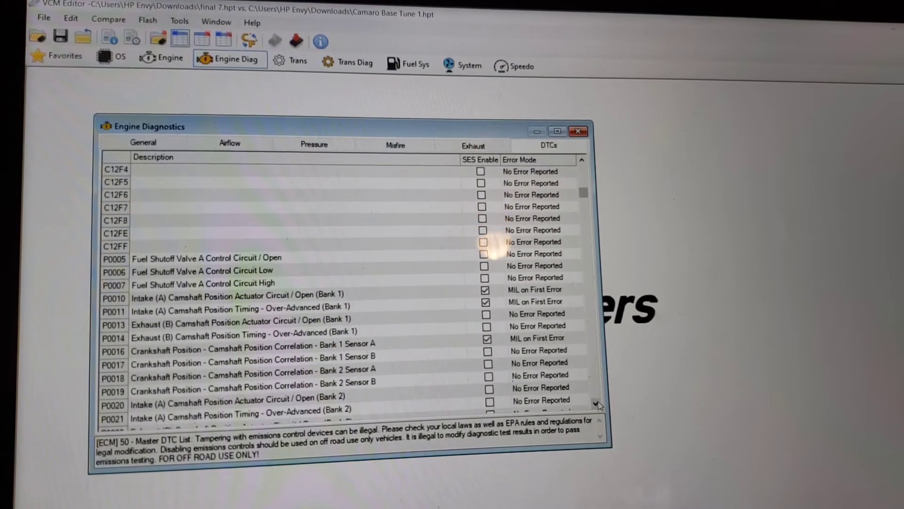
pyautogui.scroll(-3)
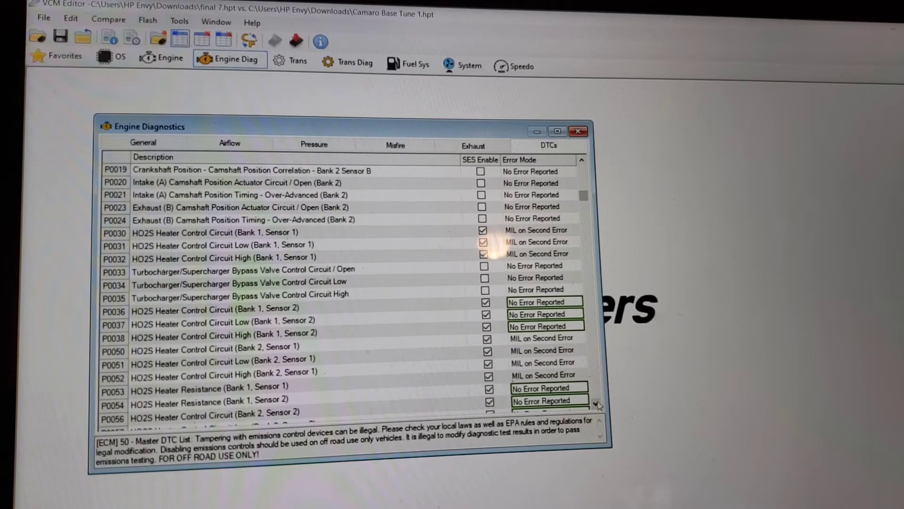
pyautogui.scroll(-3)
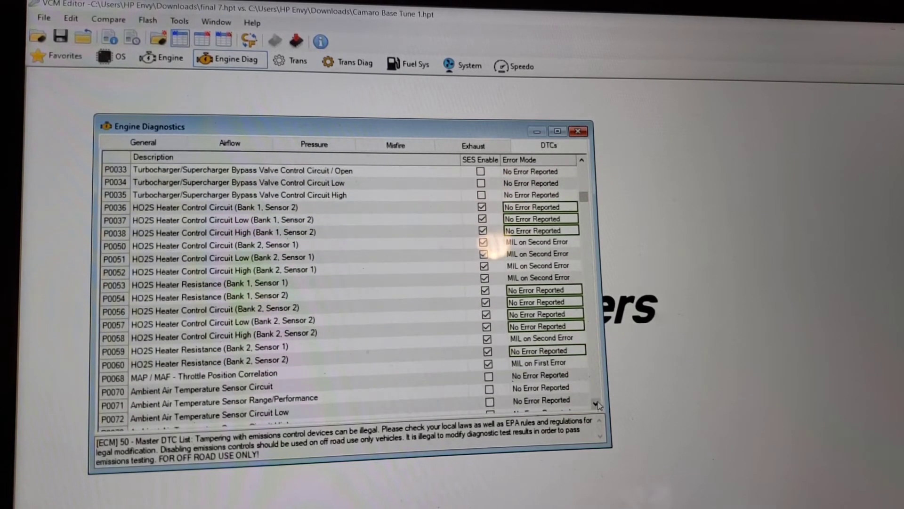
pyautogui.scroll(-3)
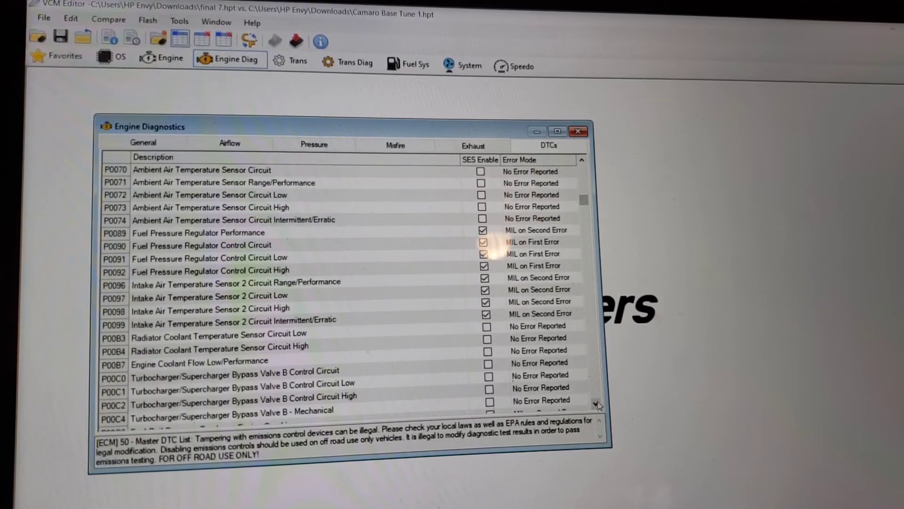
pyautogui.scroll(-3)
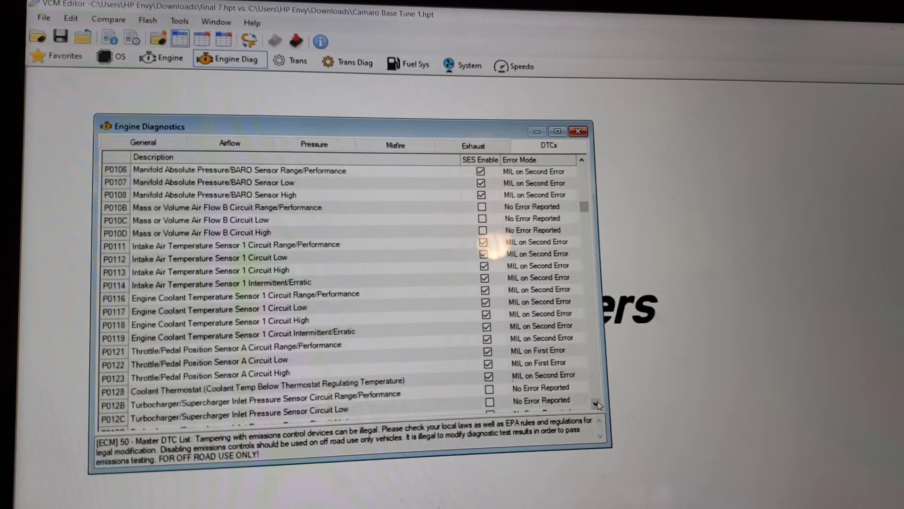
pyautogui.scroll(-3)
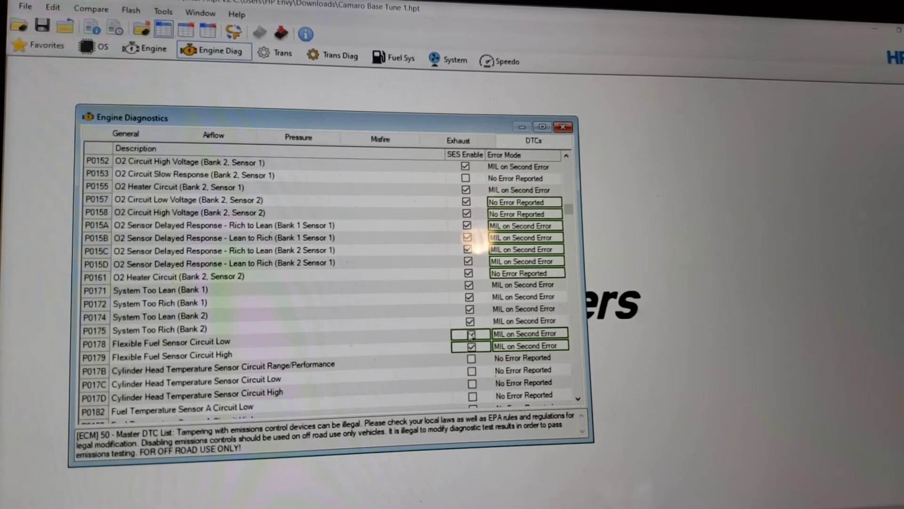
# - Enable SES for the flex fuel sensor DTC with MIL on Second Error
pyautogui.click(471, 343)
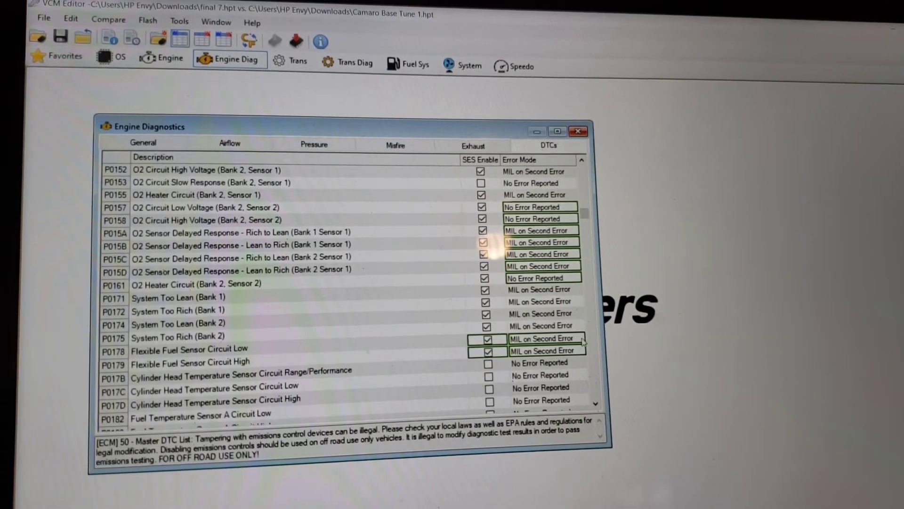
pyautogui.click(580, 350)
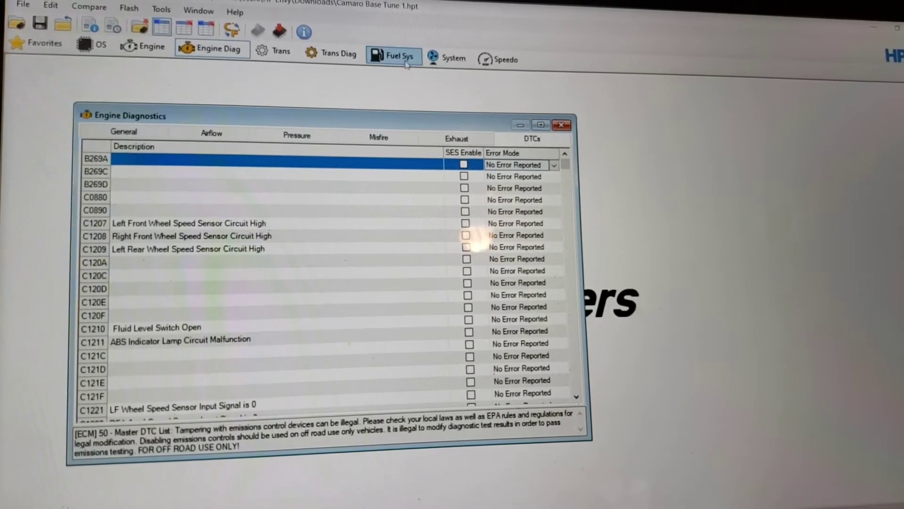
# - Open Fuel Sys and review its General, Fuel Pressure and Fuel Pump settings
pyautogui.click(393, 56)
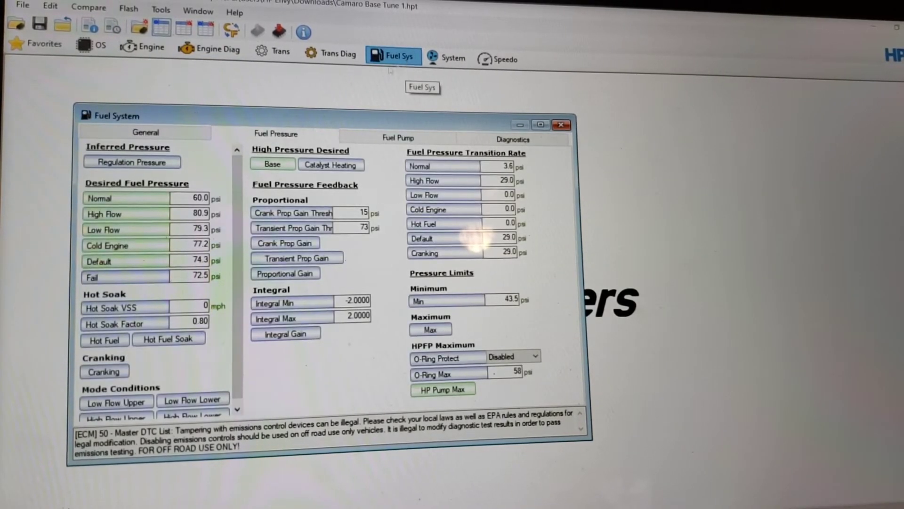
pyautogui.click(146, 132)
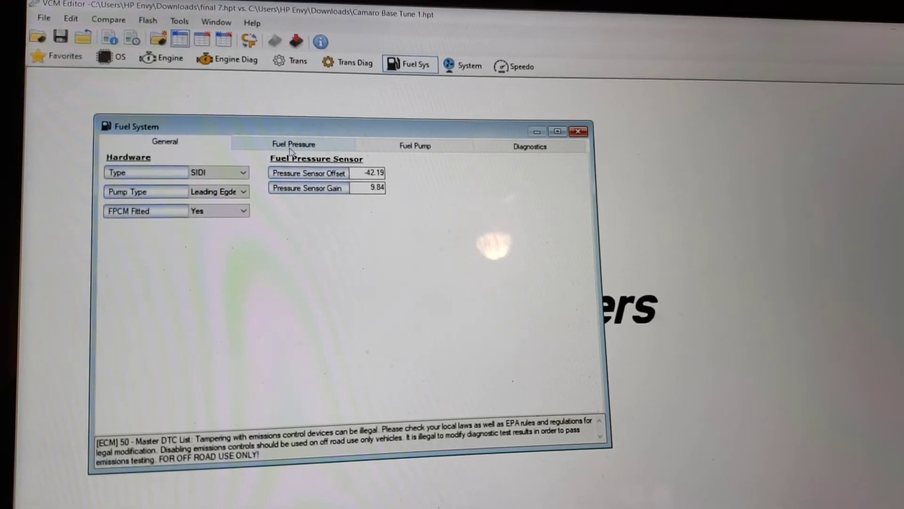
pyautogui.click(294, 144)
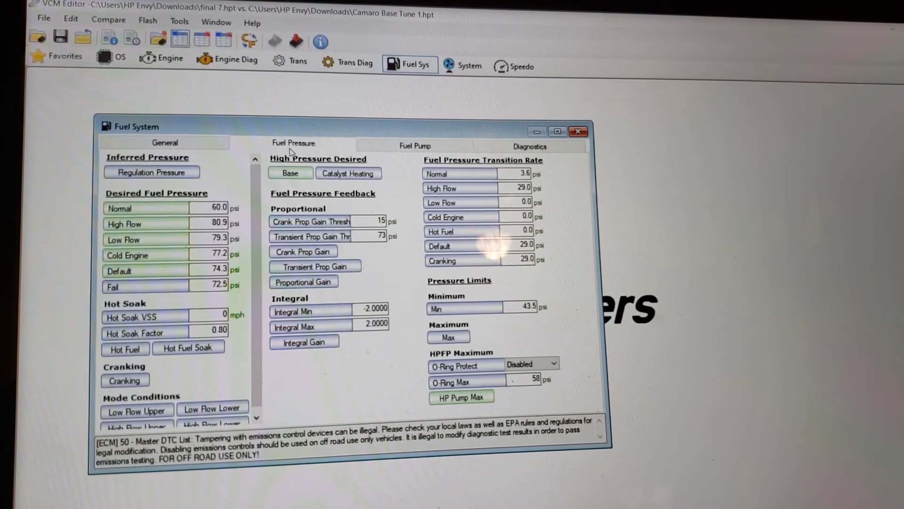
pyautogui.moveTo(409, 157)
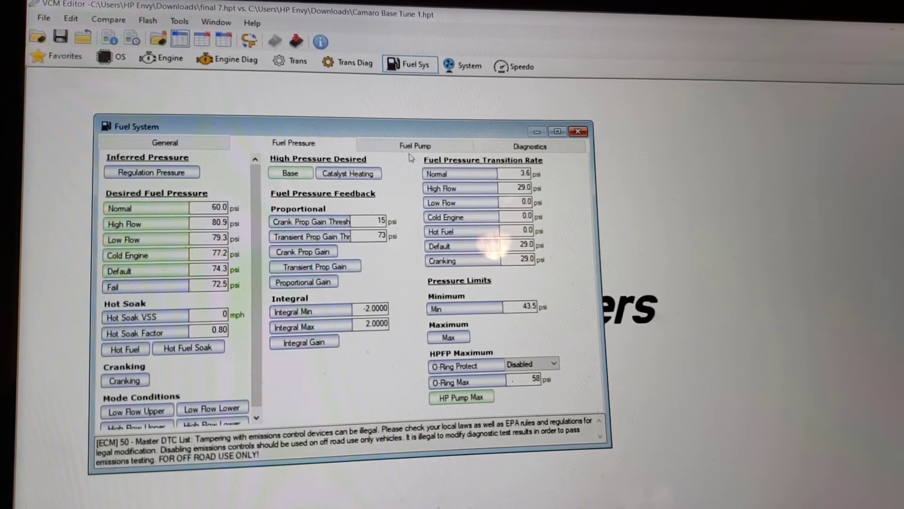
pyautogui.click(415, 144)
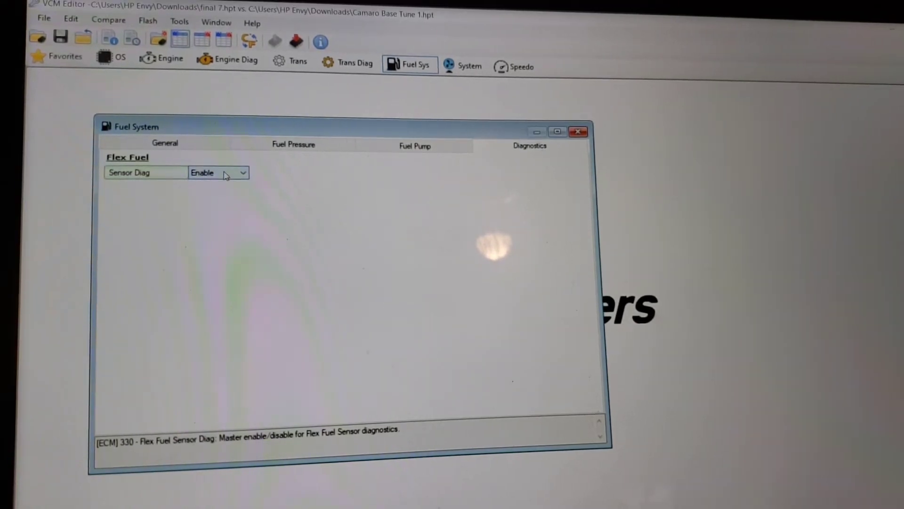
# - Set the flex fuel Sensor Diag option to Enable
pyautogui.click(241, 172)
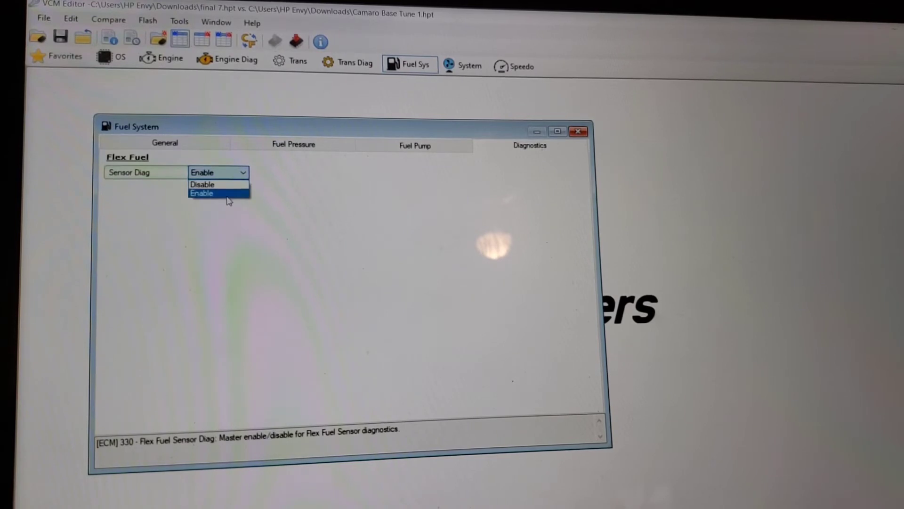
pyautogui.click(202, 193)
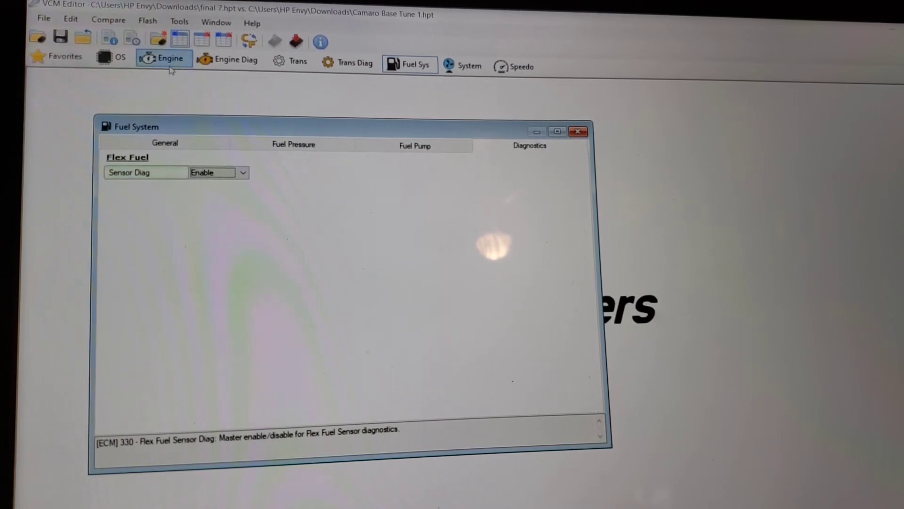
# - Open the Engine calibration settings and switch to spark timing
pyautogui.click(164, 57)
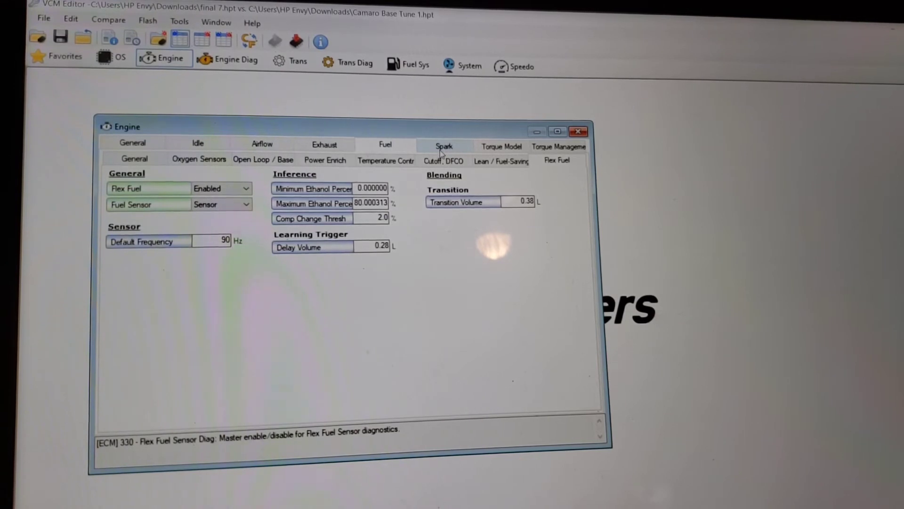
pyautogui.click(443, 145)
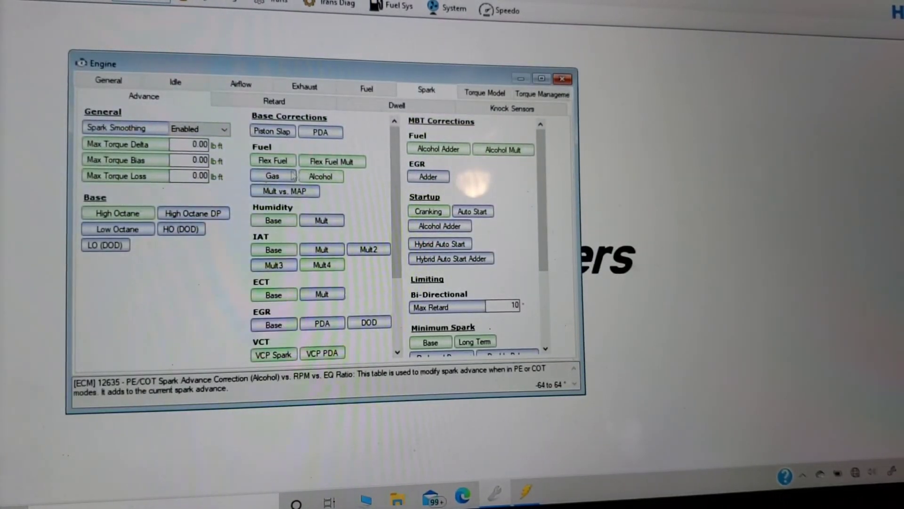
pyautogui.click(117, 229)
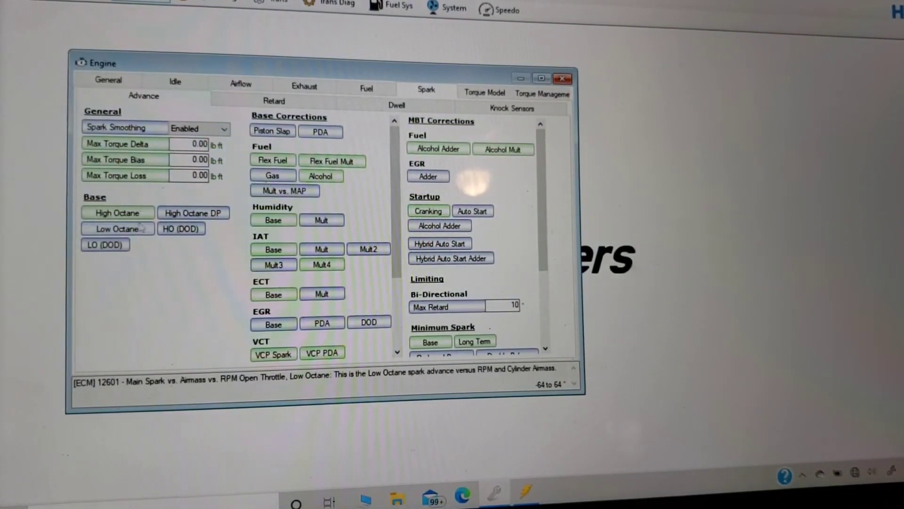
pyautogui.click(117, 212)
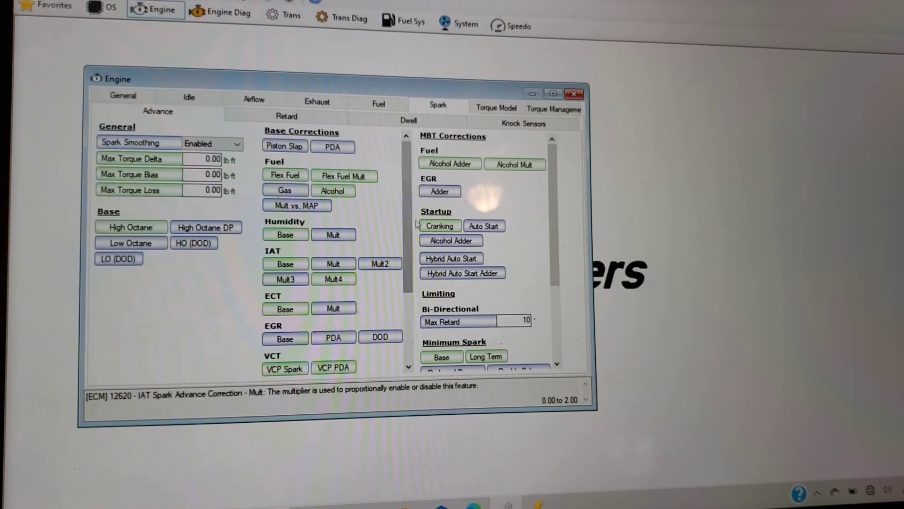
# - Open the Cranking Spark table and compare it against the stock tune
pyautogui.click(439, 226)
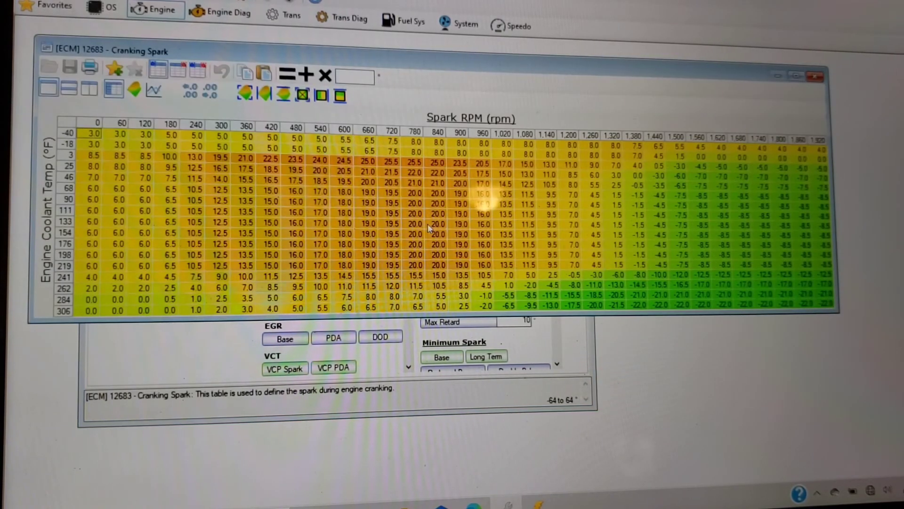
pyautogui.click(179, 70)
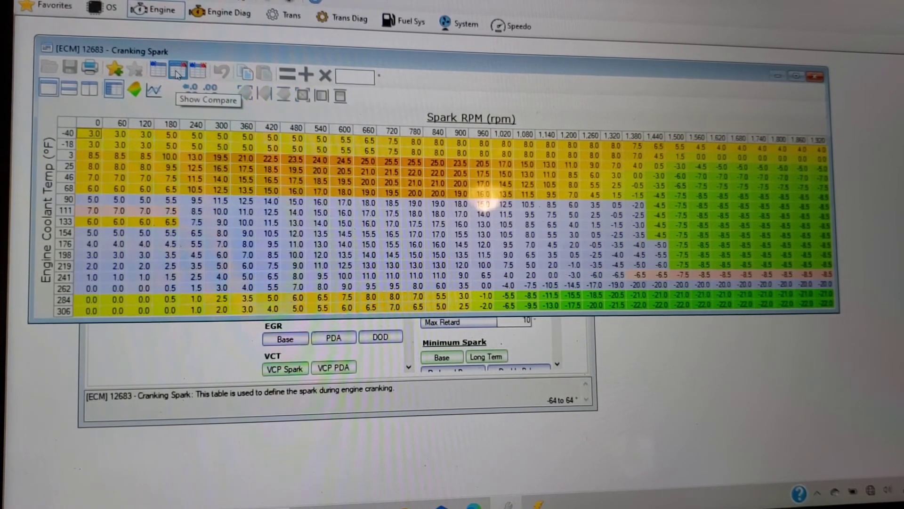
pyautogui.click(177, 74)
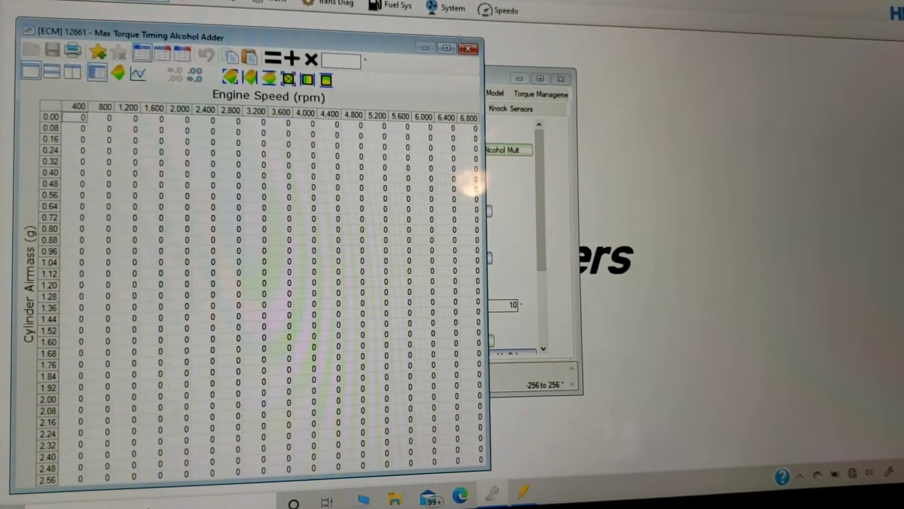
# - Review the Max Torque Timing alcohol multiplier, then open the PE/COT Spark Advance Correction (Alcohol) table
pyautogui.click(503, 150)
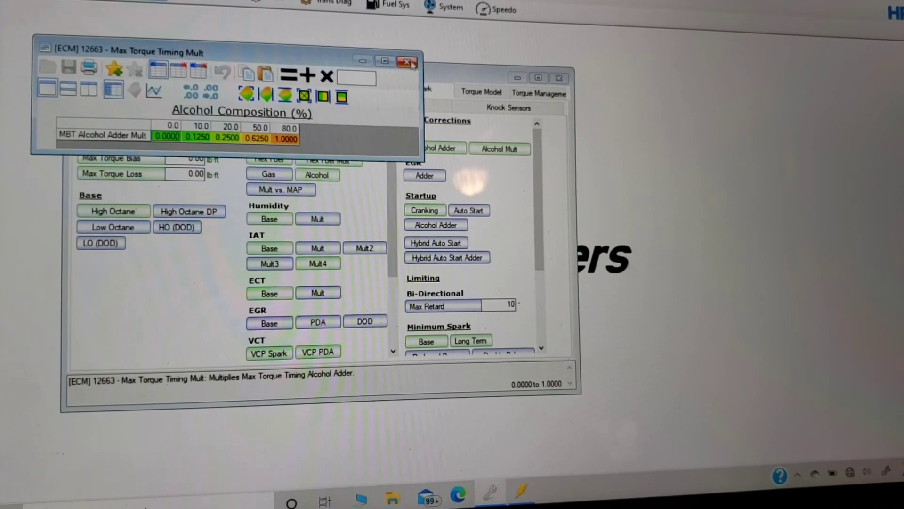
pyautogui.click(407, 62)
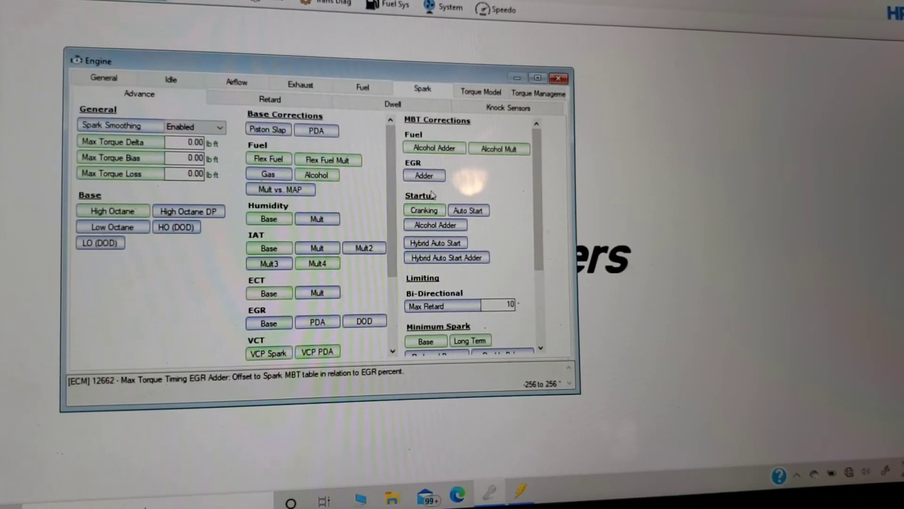
pyautogui.click(424, 209)
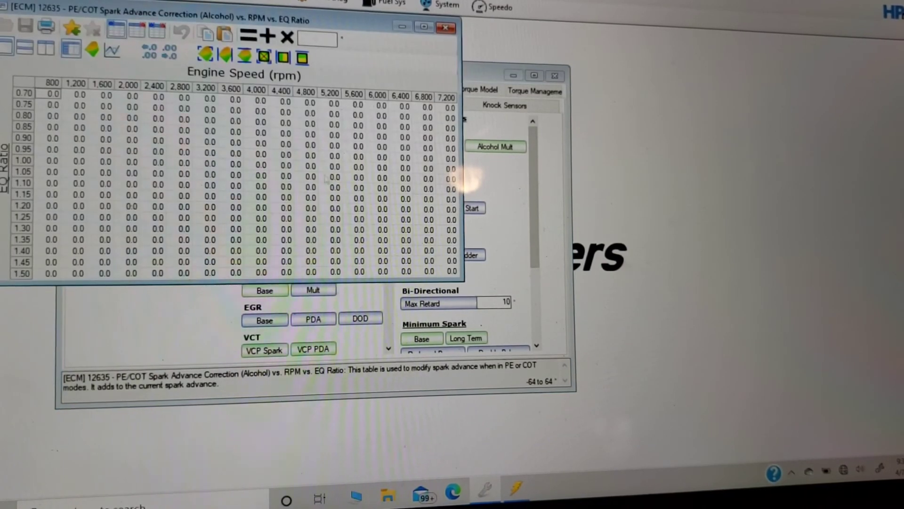
# - Compare the PE/COT Spark Advance Correction (Alcohol) table against the other tune, then close it
pyautogui.click(204, 56)
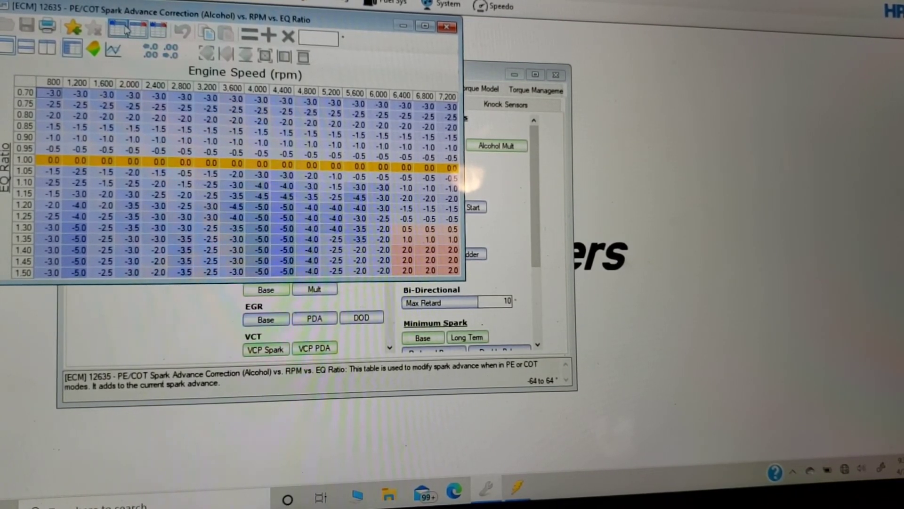
pyautogui.moveTo(113, 49)
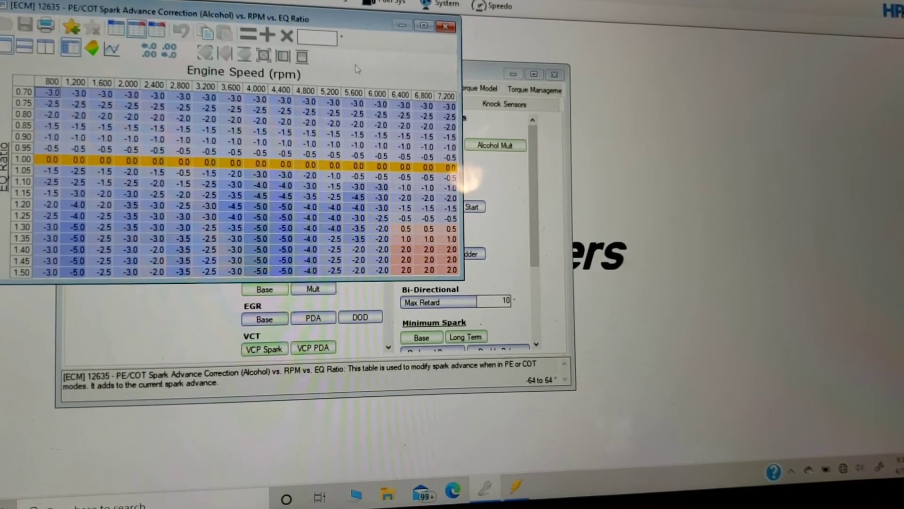
pyautogui.click(116, 30)
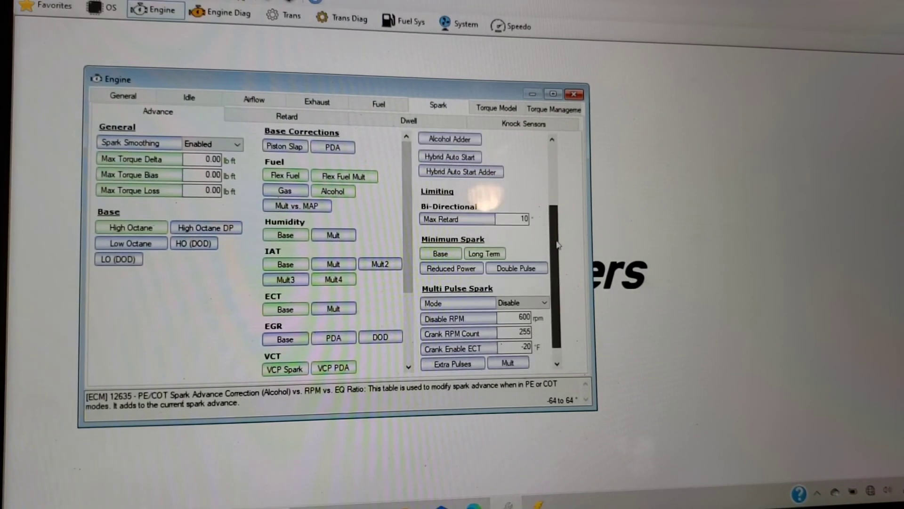
pyautogui.scroll(3)
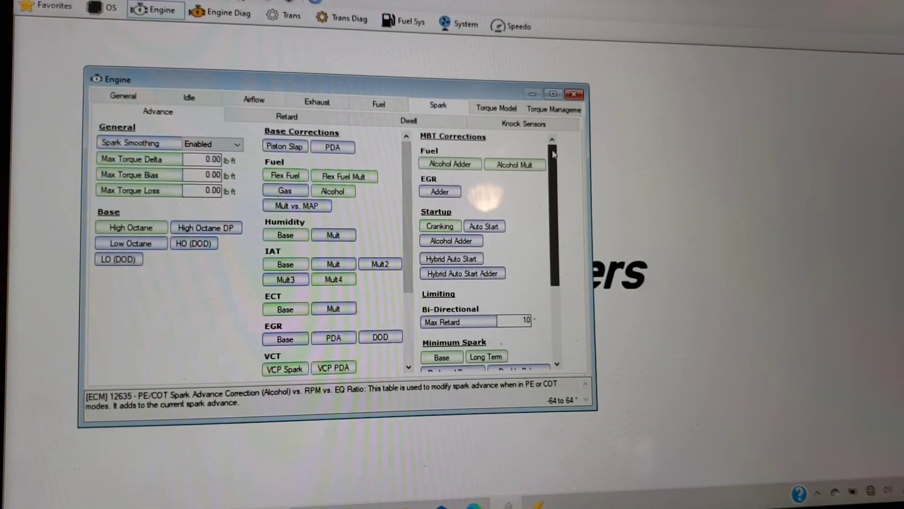
pyautogui.scroll(-3)
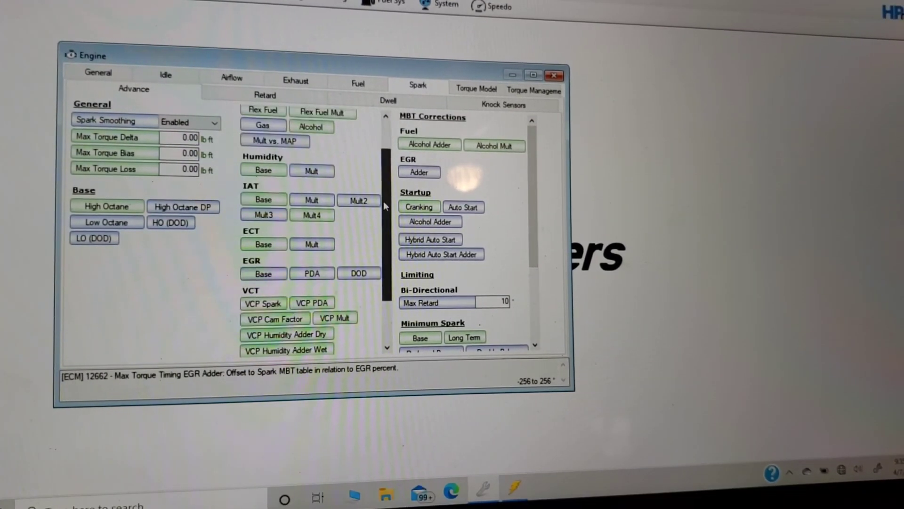